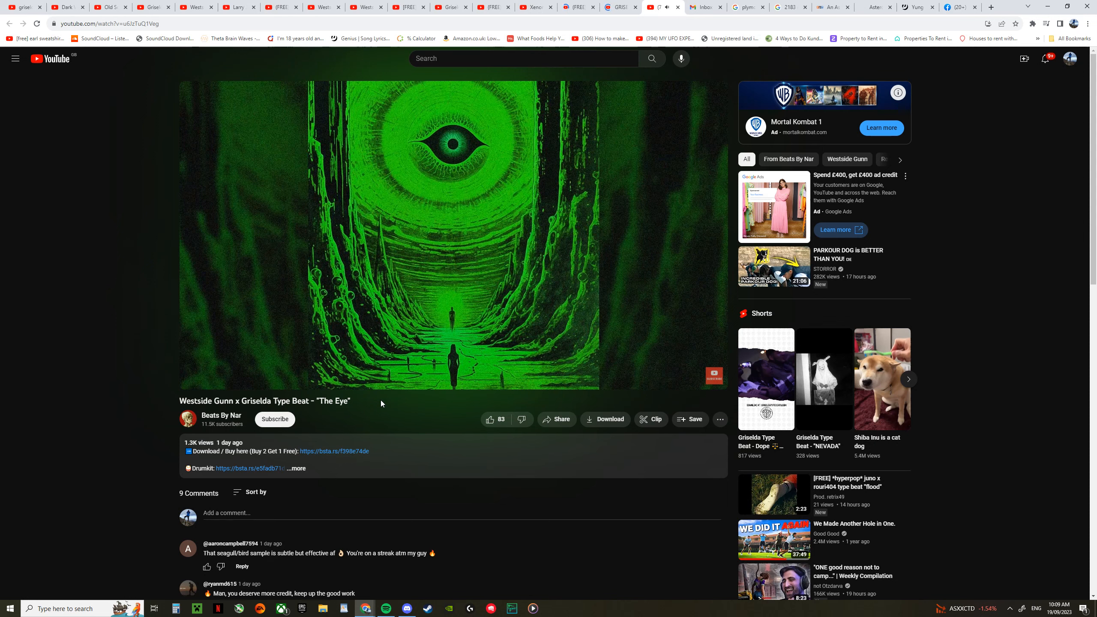
mouse_move(381, 414)
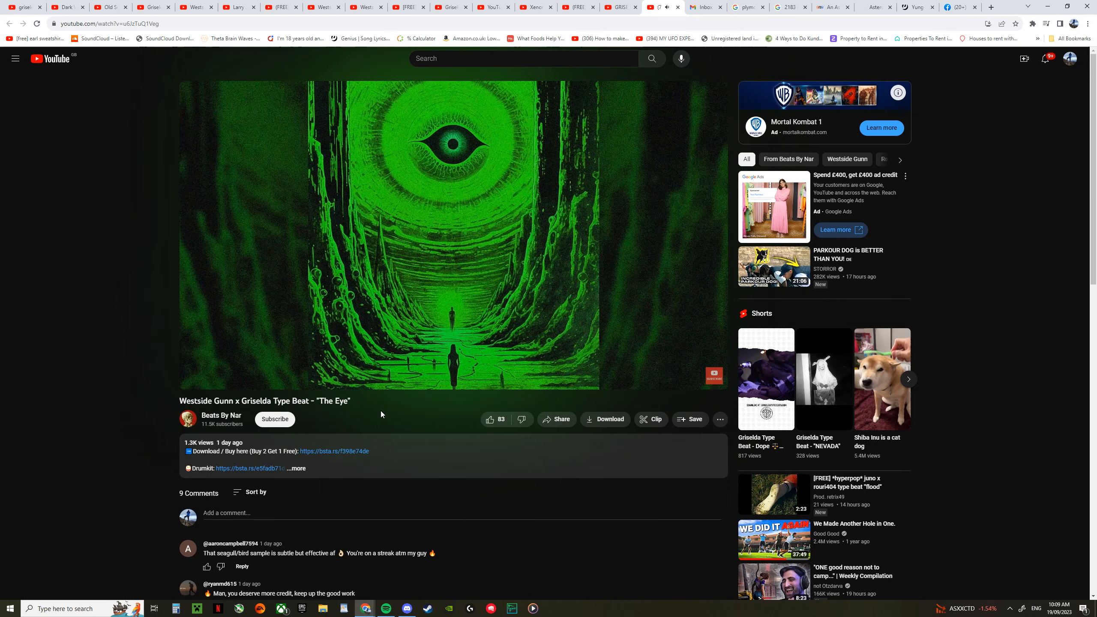